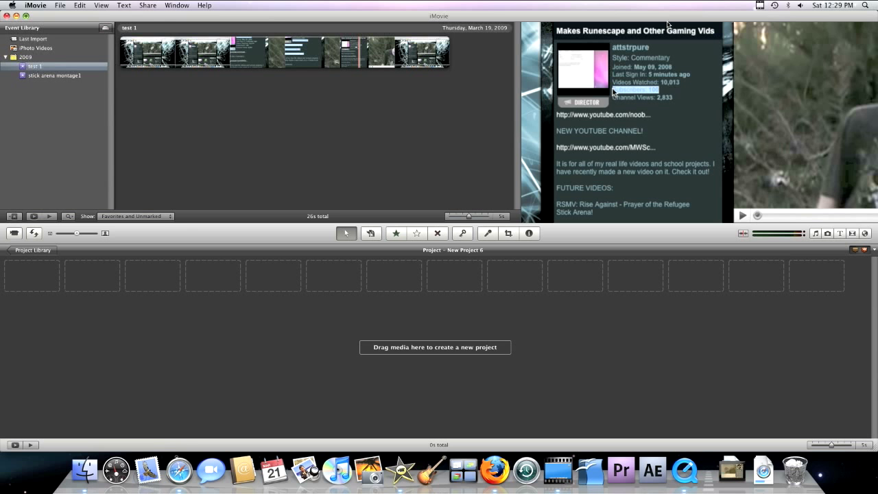
{"action": "mouse_move", "coordinate": [425, 105]}
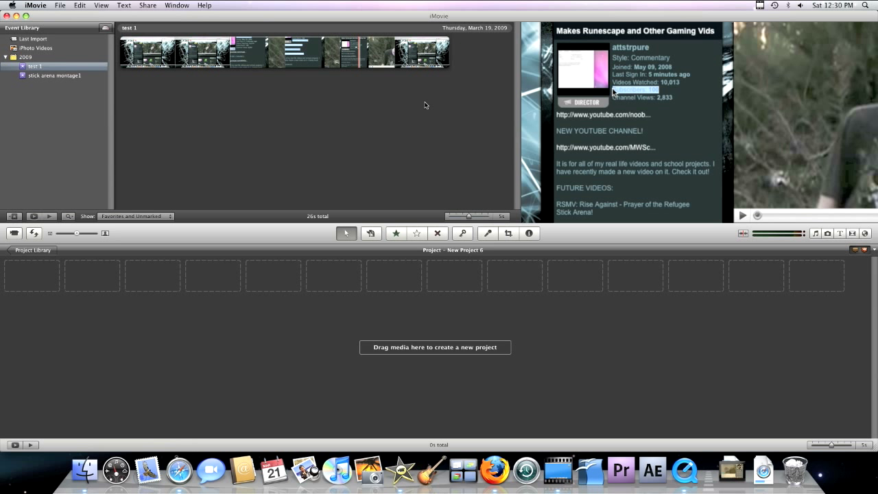
{"action": "mouse_move", "coordinate": [244, 103]}
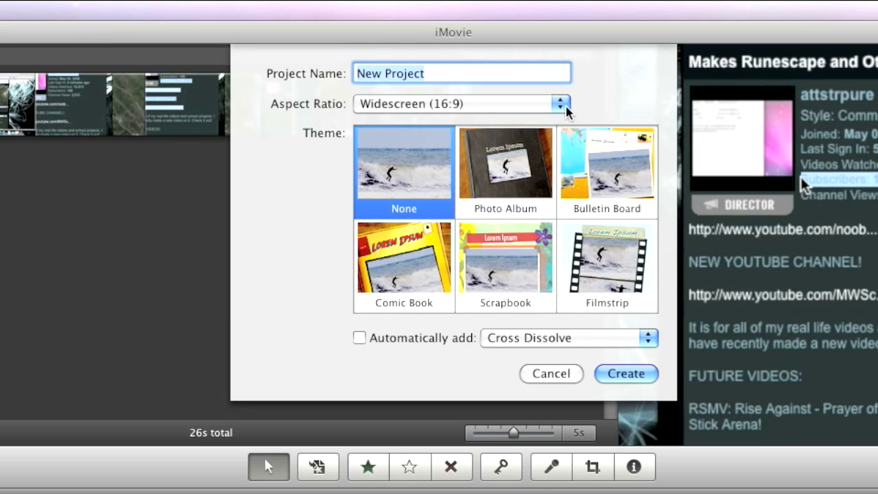
{"action": "mouse_move", "coordinate": [423, 122]}
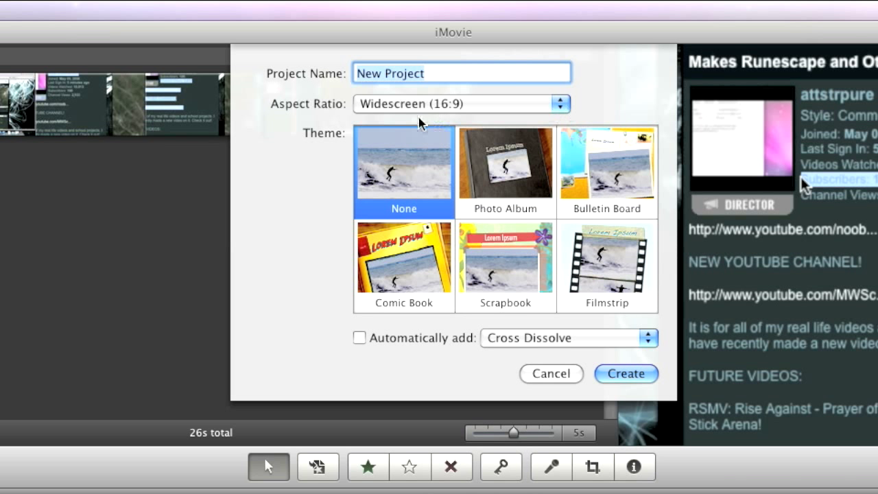
{"action": "mouse_move", "coordinate": [593, 111]}
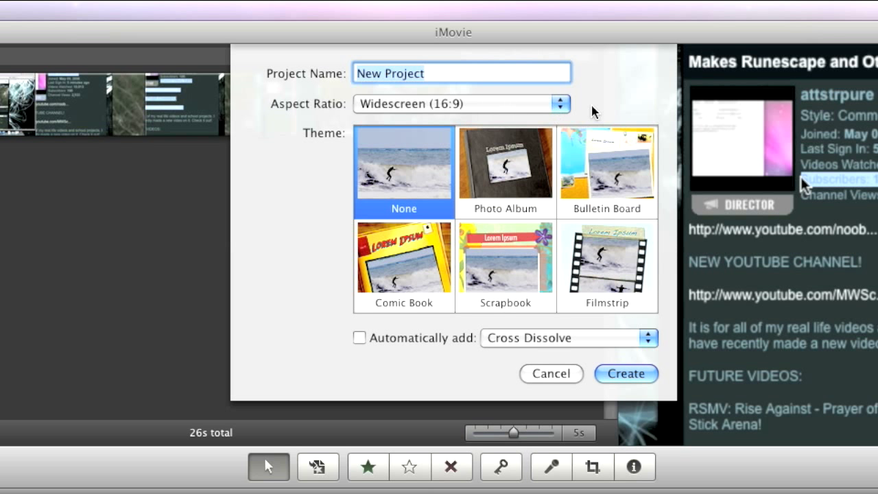
- Keep Widescreen (16:9) with no theme and create the new project
{"action": "left_click", "coordinate": [560, 104]}
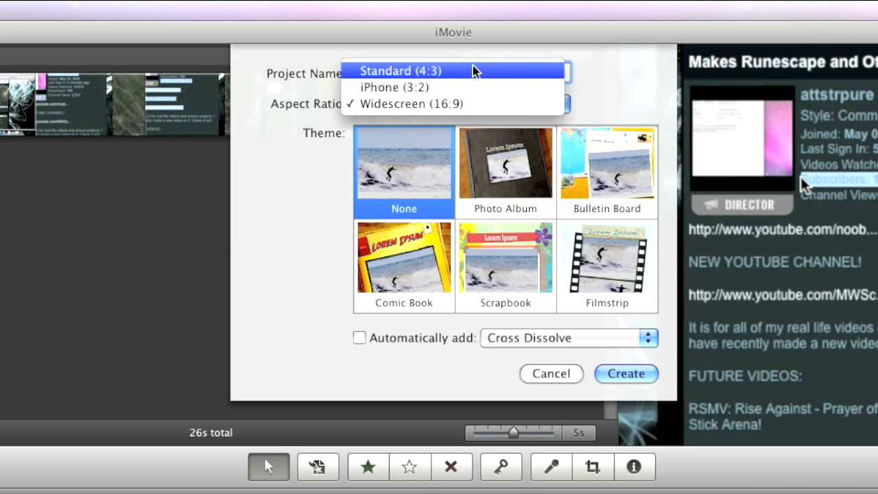
{"action": "mouse_move", "coordinate": [480, 105]}
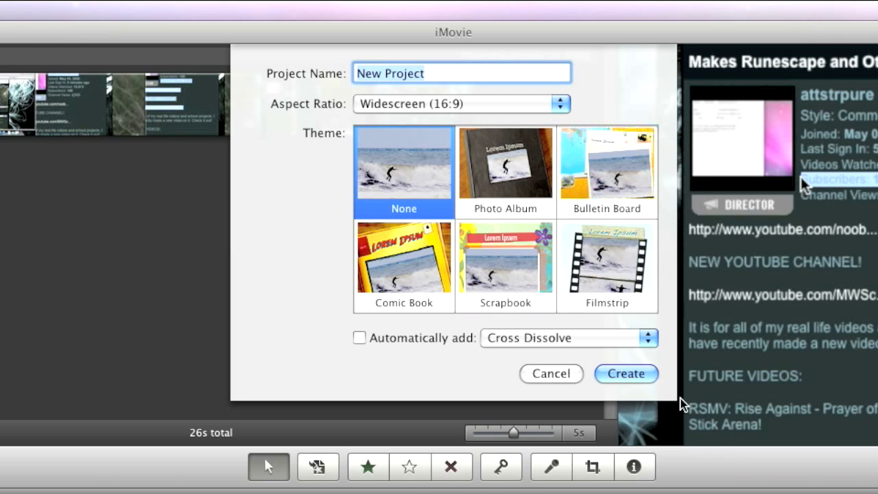
{"action": "left_click", "coordinate": [626, 373]}
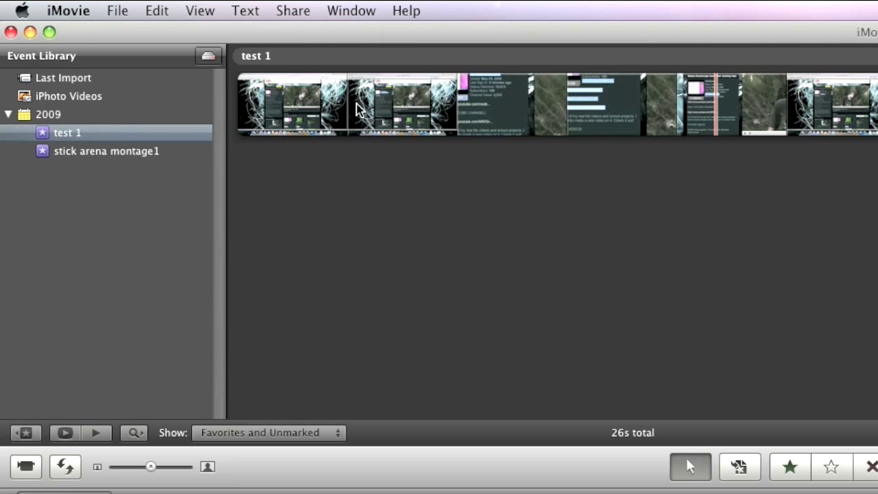
- Select a test 1 clip and start Export using QuickTime from the Share menu
{"action": "left_click", "coordinate": [382, 104]}
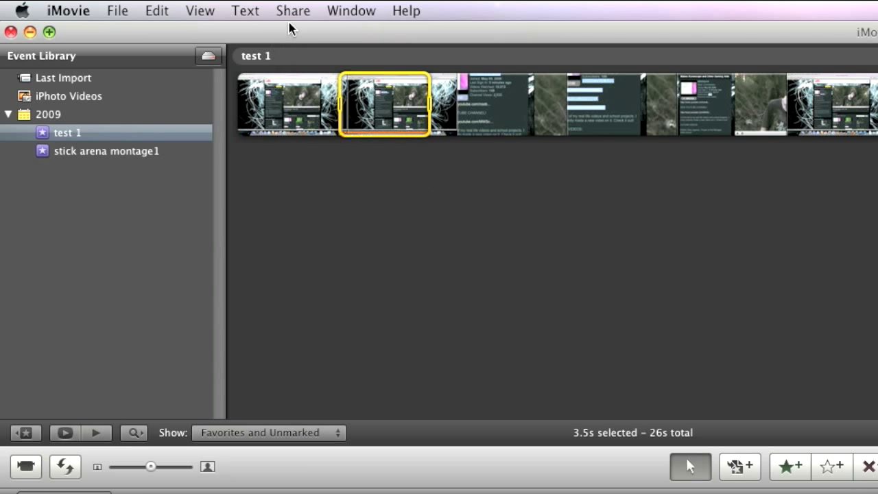
{"action": "left_click", "coordinate": [294, 11]}
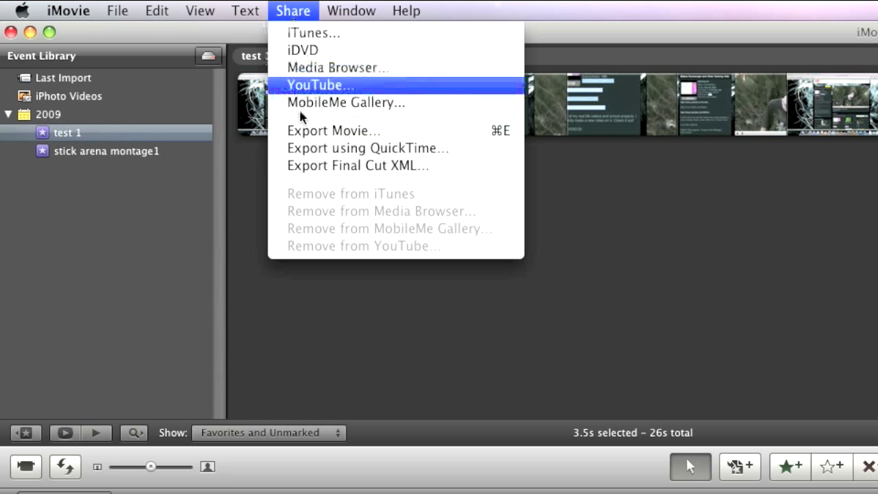
{"action": "left_click", "coordinate": [366, 148]}
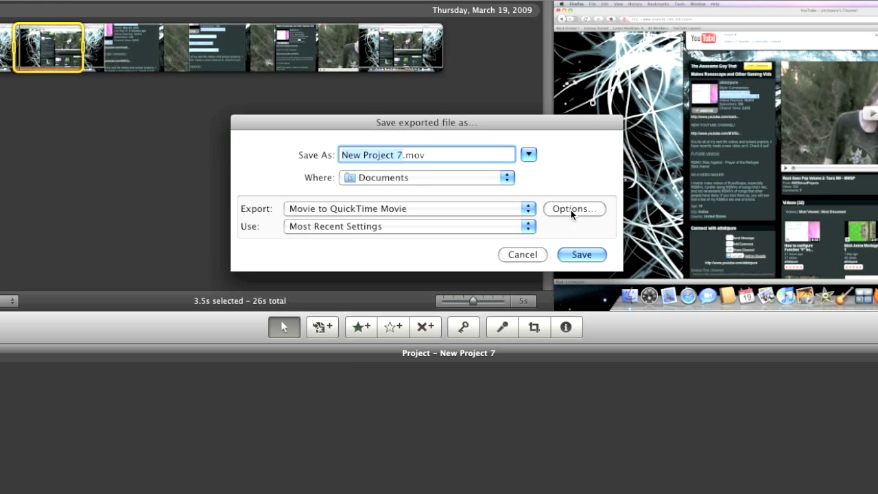
- Confirm the video compression as MPEG-4 Video at Best quality
{"action": "left_click", "coordinate": [574, 209]}
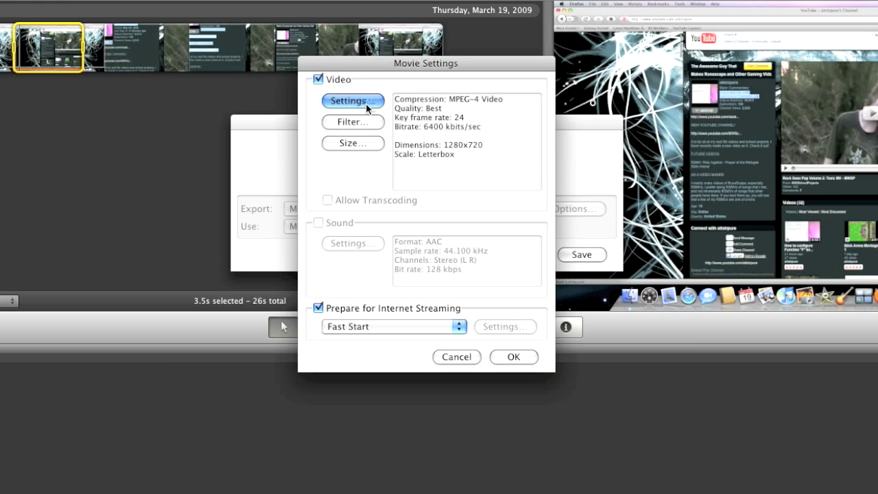
{"action": "left_click", "coordinate": [351, 100]}
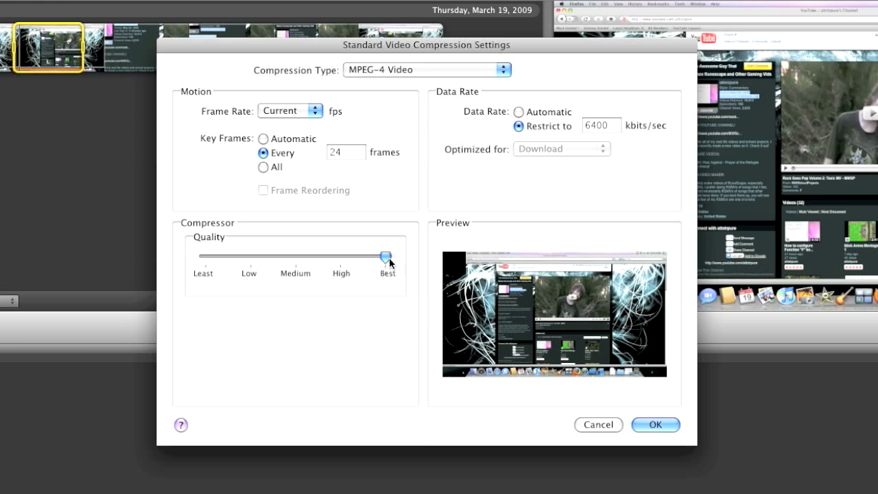
{"action": "left_click", "coordinate": [654, 424]}
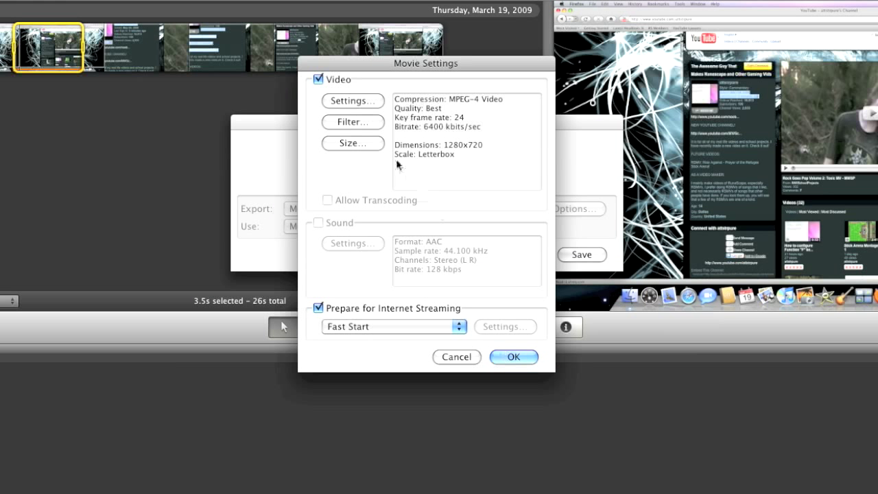
- Set the export size to 1280x720 HD and accept the movie settings
{"action": "left_click", "coordinate": [352, 142]}
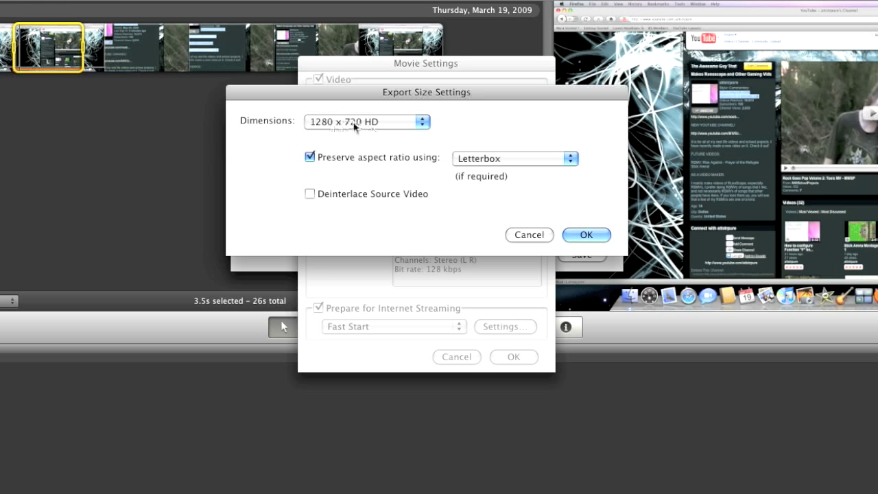
{"action": "left_click", "coordinate": [585, 235]}
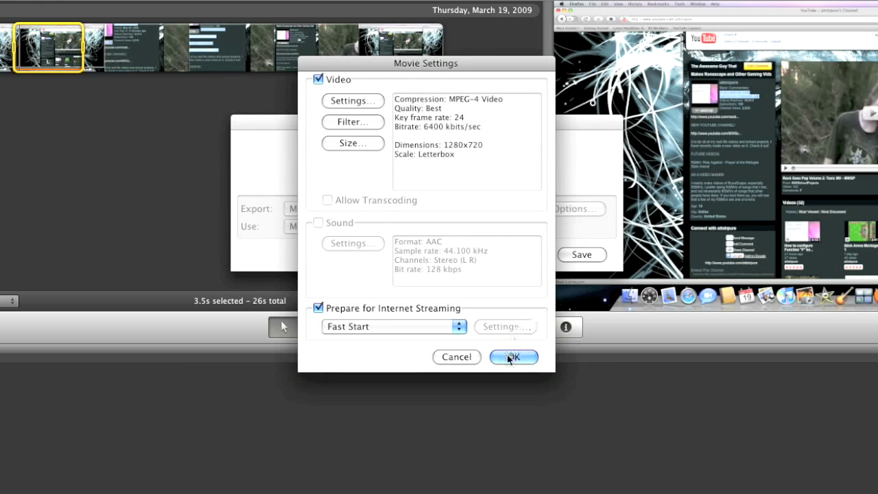
{"action": "left_click", "coordinate": [513, 357]}
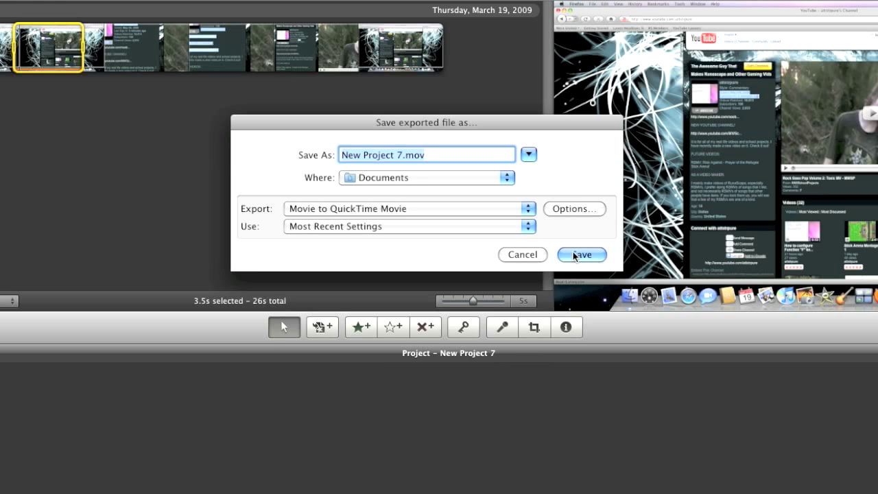